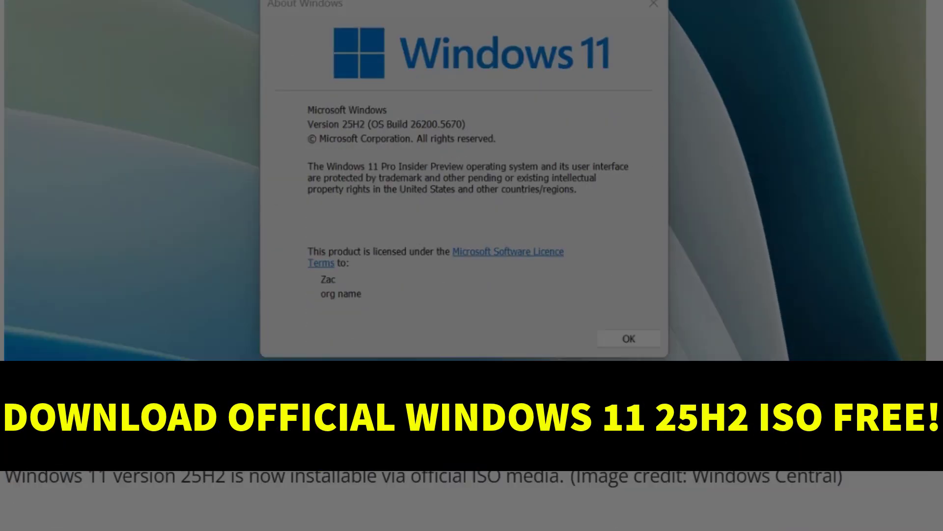
Read the Windows Central article on 25H2 ISOs and follow its link to the Insider Program site
{"action": "left_click", "coordinate": [628, 338]}
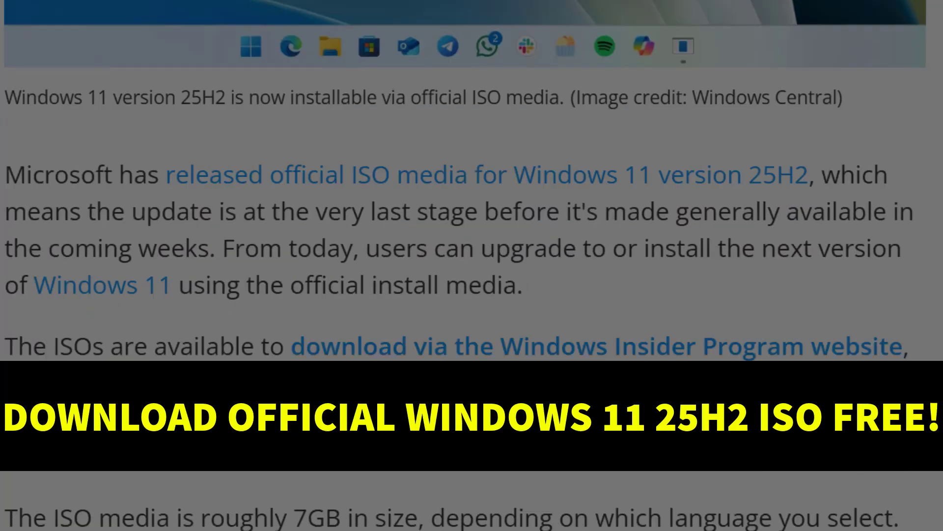
{"action": "scroll", "scroll_direction": "down", "scroll_amount": 3}
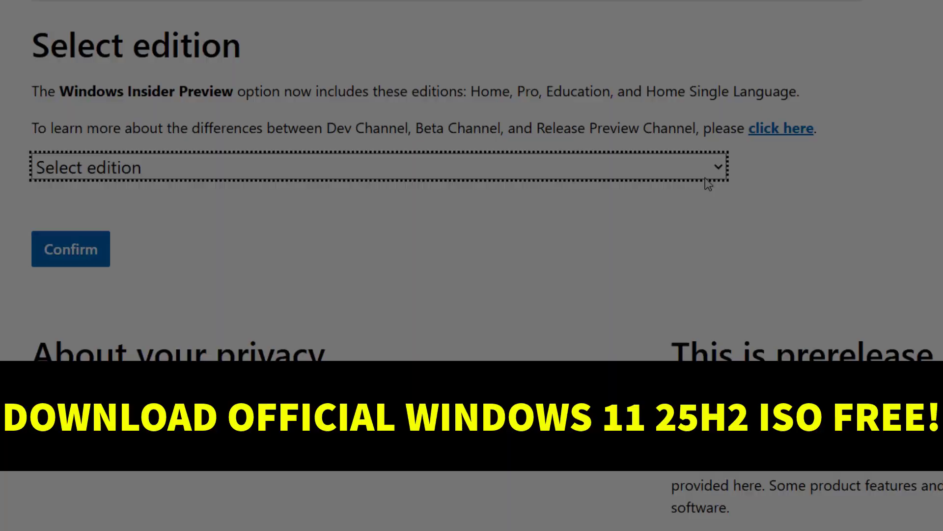
{"action": "left_click", "coordinate": [378, 167]}
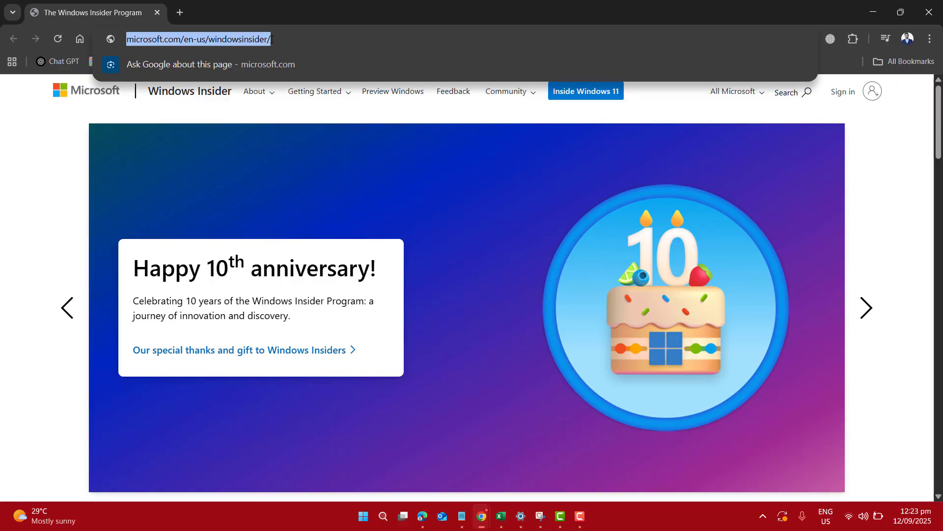
Register for the Windows Insider Program by signing in and accepting the program agreement
{"action": "scroll", "scroll_direction": "down", "scroll_amount": 3}
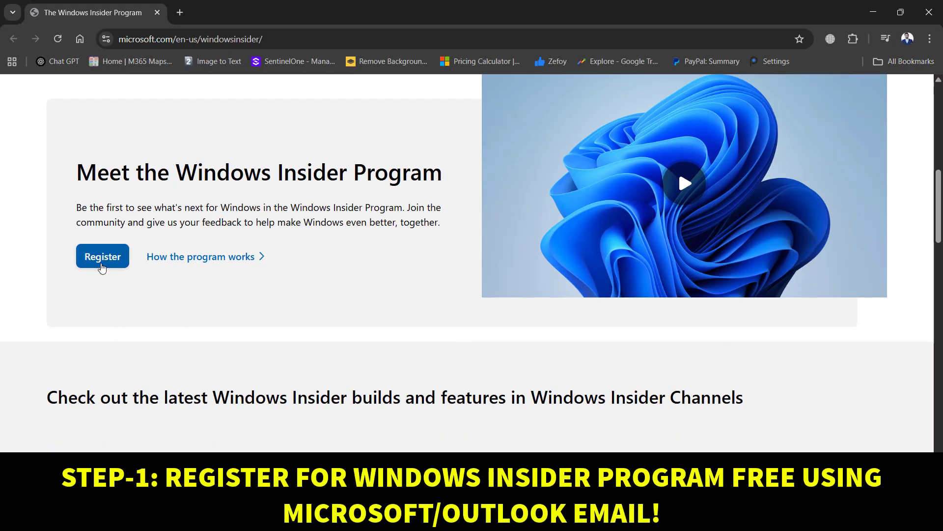
{"action": "left_click", "coordinate": [102, 256]}
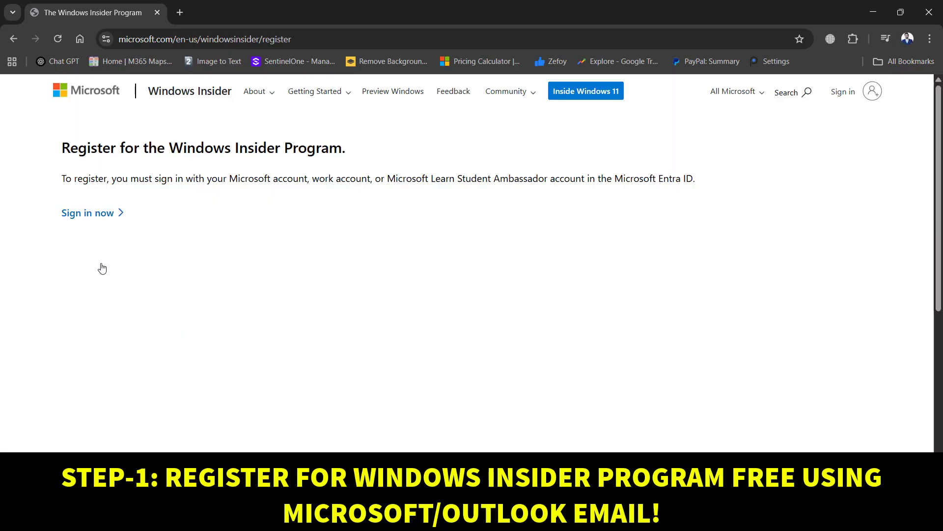
{"action": "left_click", "coordinate": [87, 212]}
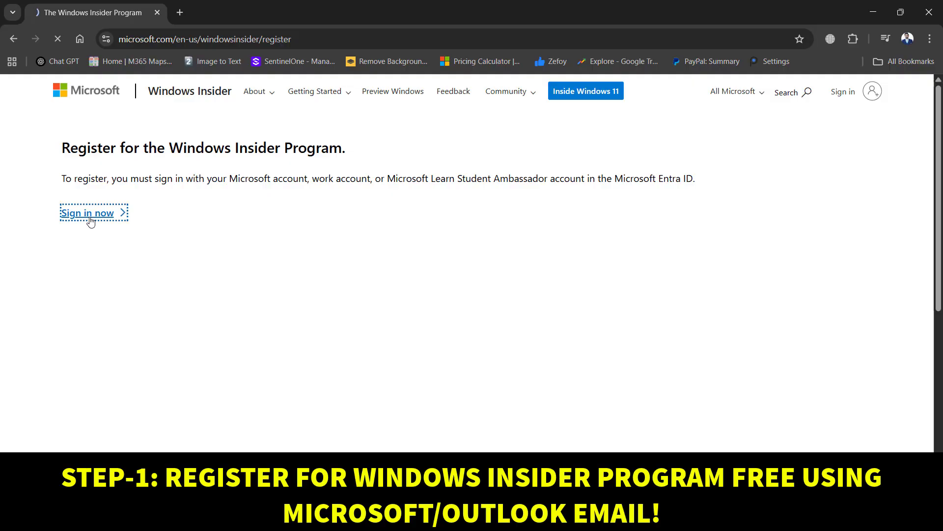
{"action": "left_click", "coordinate": [88, 212]}
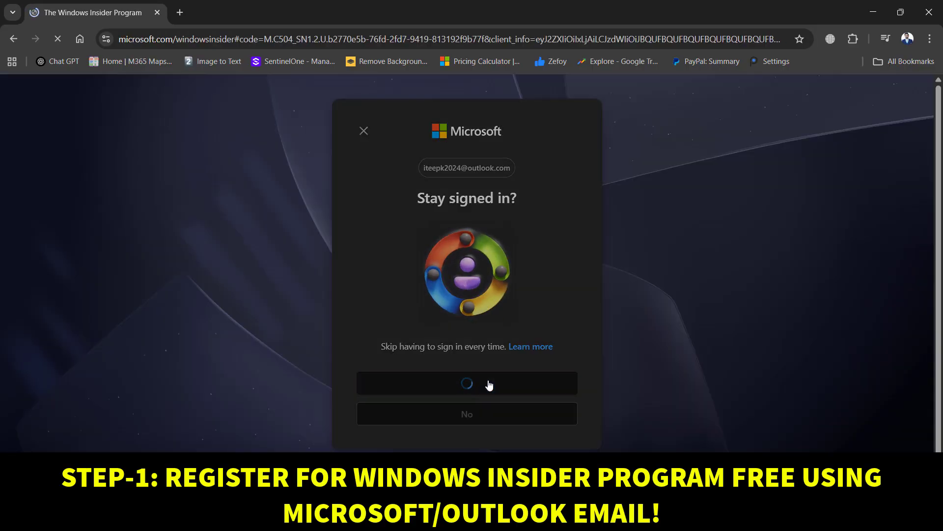
{"action": "left_click", "coordinate": [466, 383]}
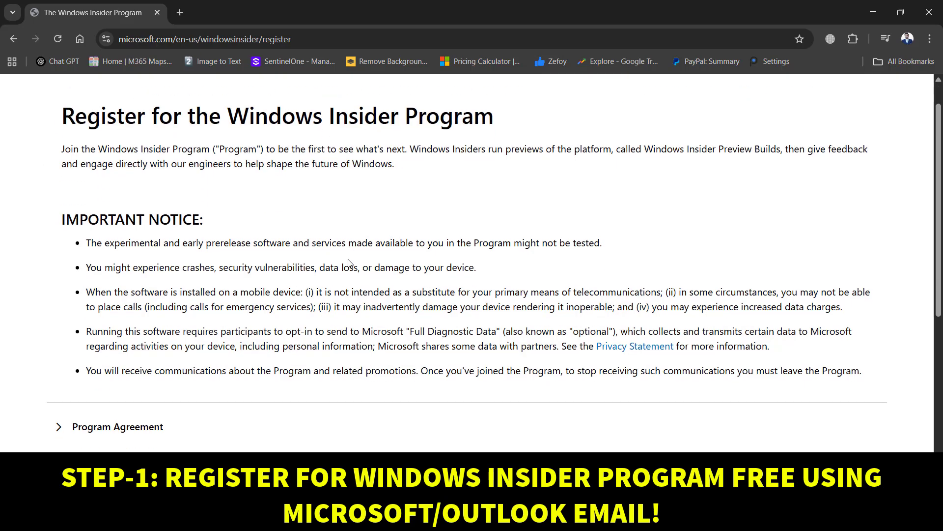
Open the Windows Insider Preview ISO downloads page in a new tab via the welcome email
{"action": "scroll", "scroll_direction": "down", "scroll_amount": 3}
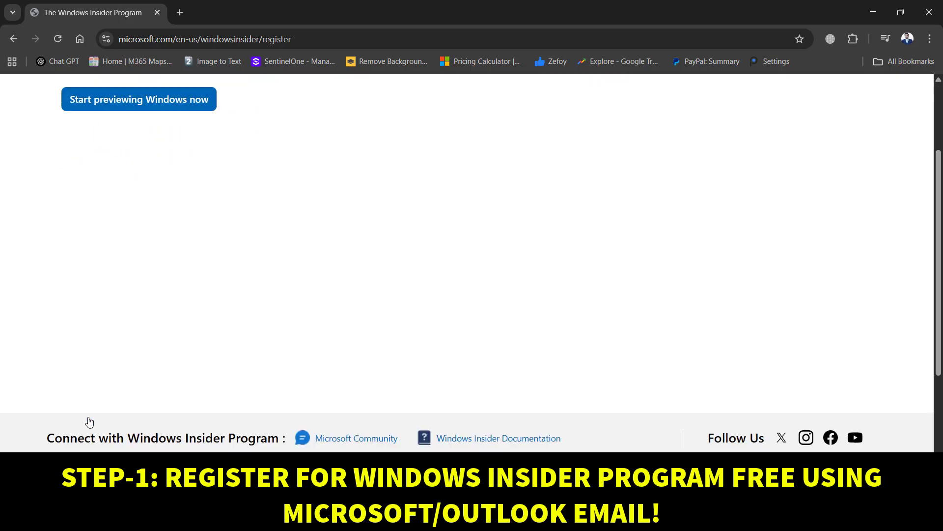
{"action": "scroll", "scroll_direction": "up", "scroll_amount": 3}
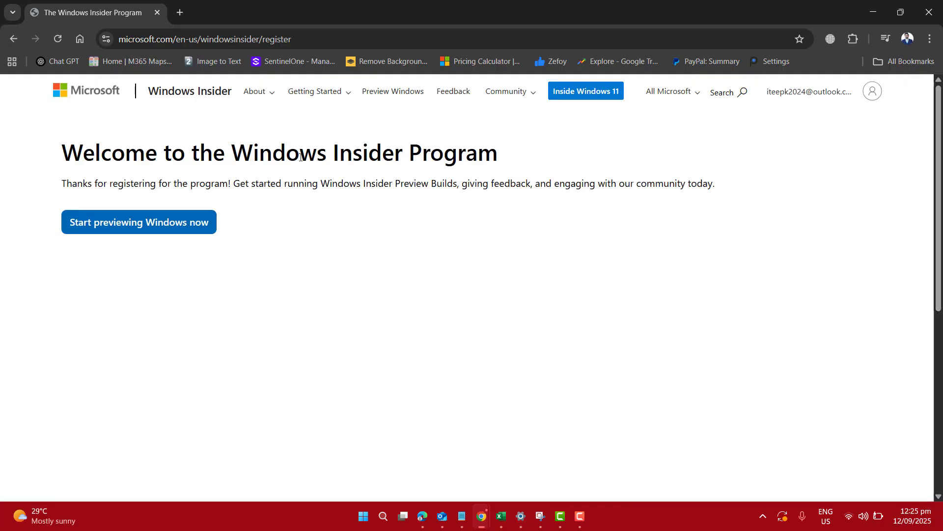
{"action": "left_click", "coordinate": [450, 515]}
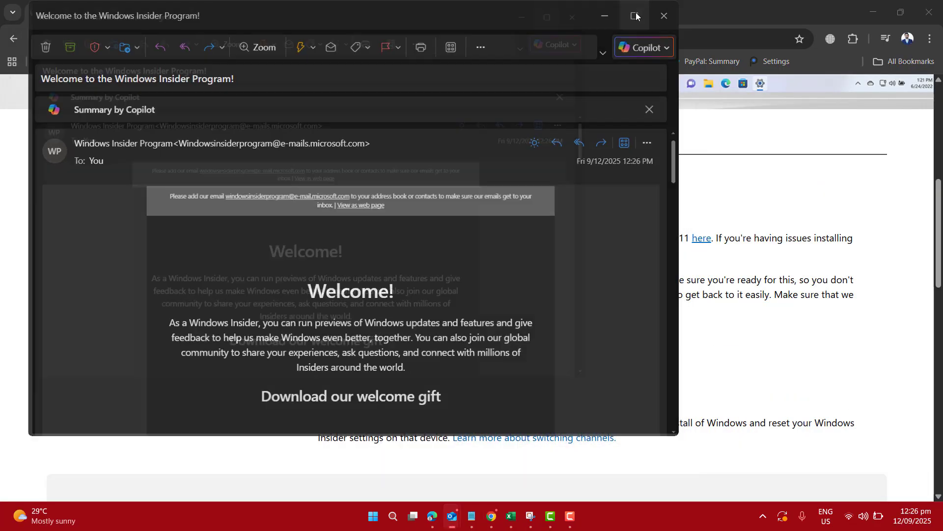
{"action": "left_click", "coordinate": [635, 16]}
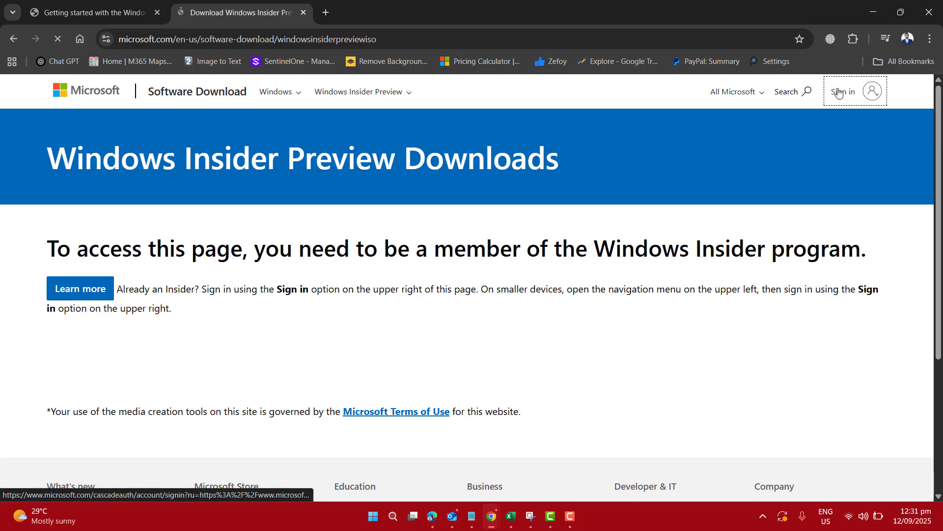
Sign in on the downloads page and read through the ISO instructions down to Select edition
{"action": "left_click", "coordinate": [842, 91]}
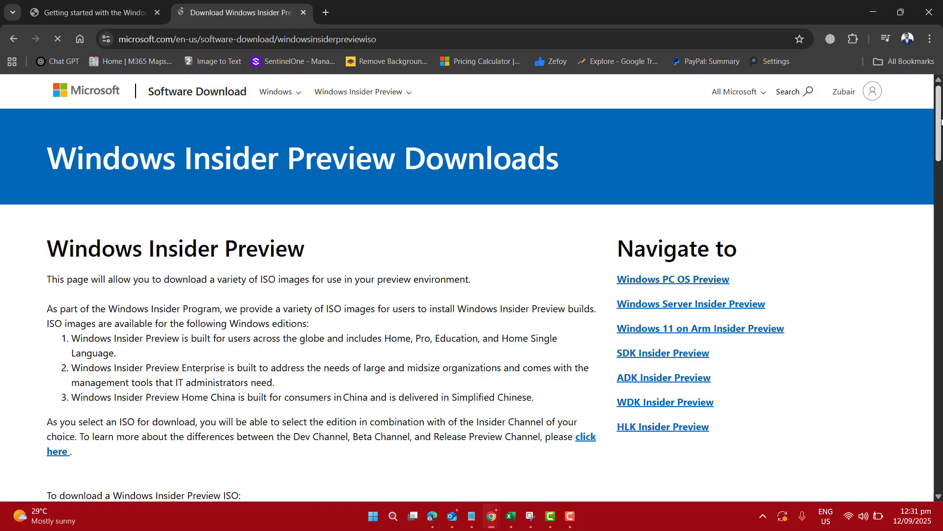
{"action": "scroll", "scroll_direction": "down", "scroll_amount": 3}
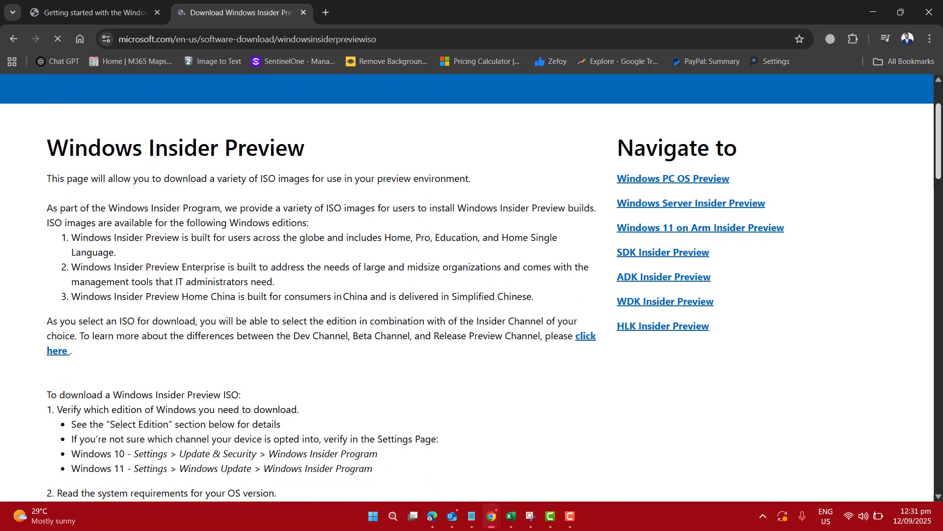
{"action": "scroll", "scroll_direction": "down", "scroll_amount": 3}
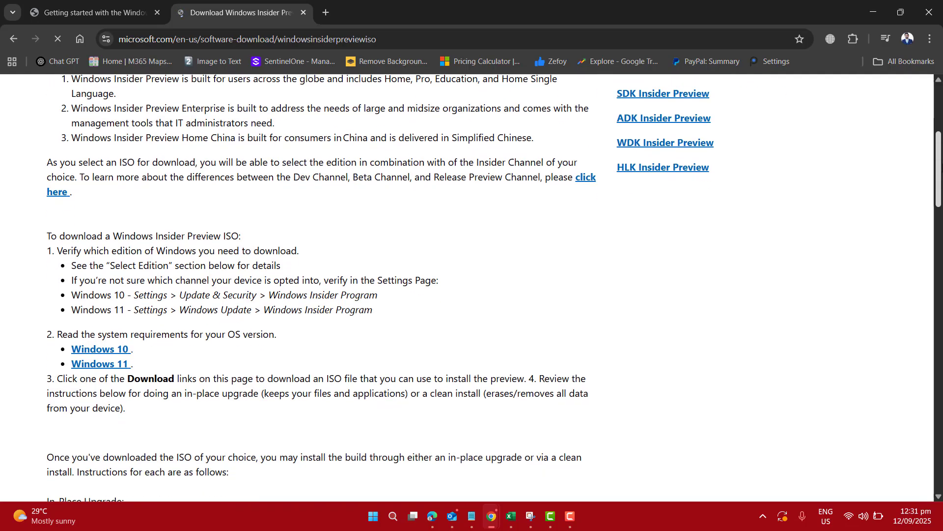
{"action": "scroll", "scroll_direction": "down", "scroll_amount": 3}
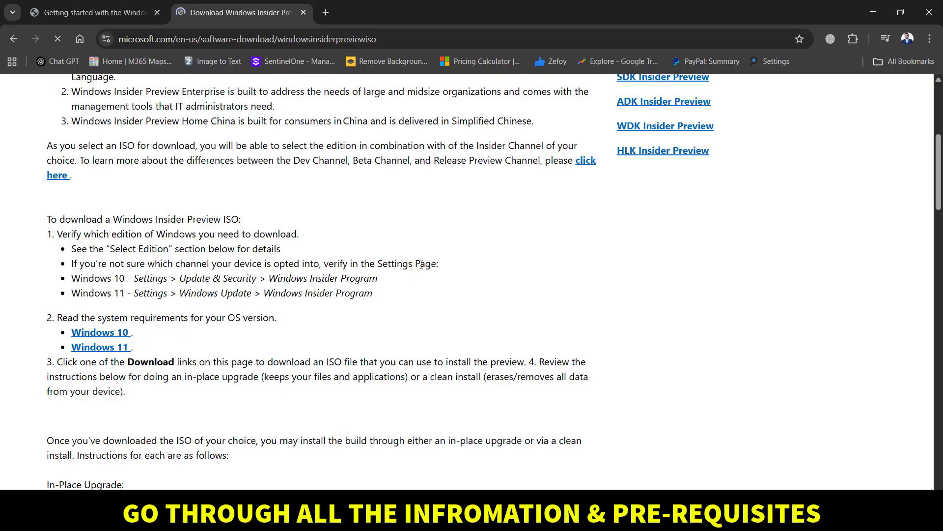
{"action": "mouse_move", "coordinate": [85, 286]}
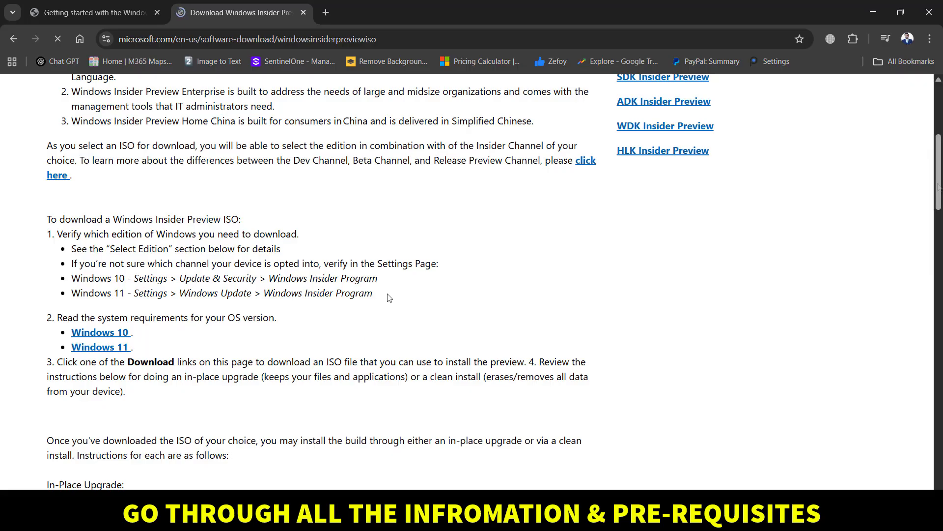
{"action": "scroll", "scroll_direction": "down", "scroll_amount": 3}
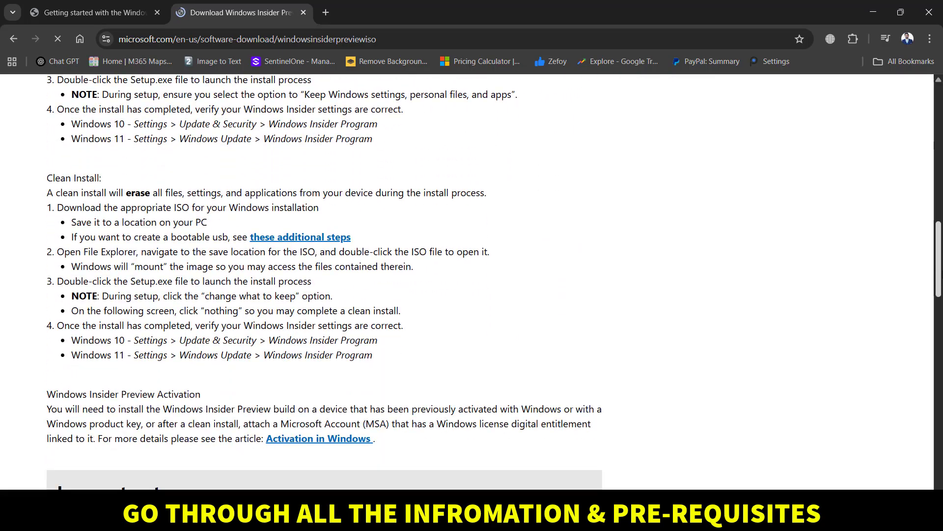
{"action": "scroll", "scroll_direction": "down", "scroll_amount": 3}
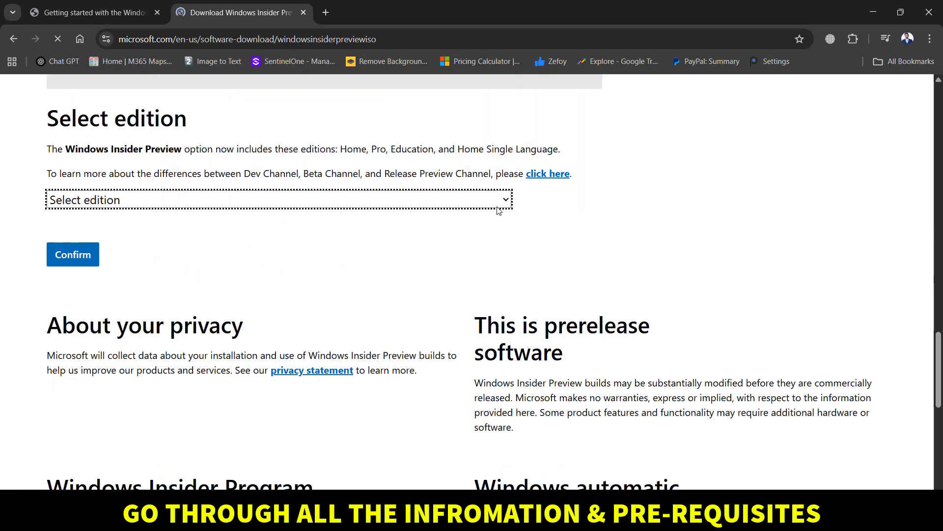
Select and confirm the Release Preview Channel Build 26200 edition
{"action": "left_click", "coordinate": [277, 199]}
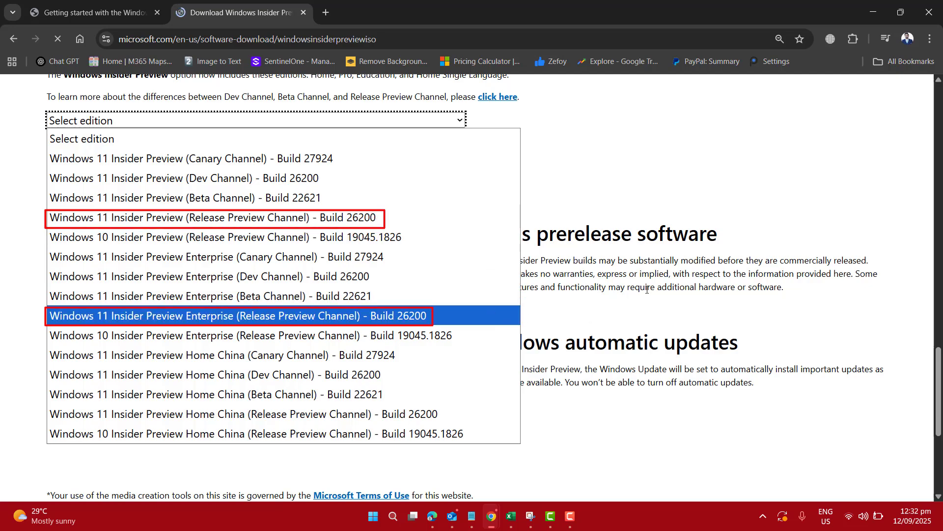
{"action": "mouse_move", "coordinate": [656, 282]}
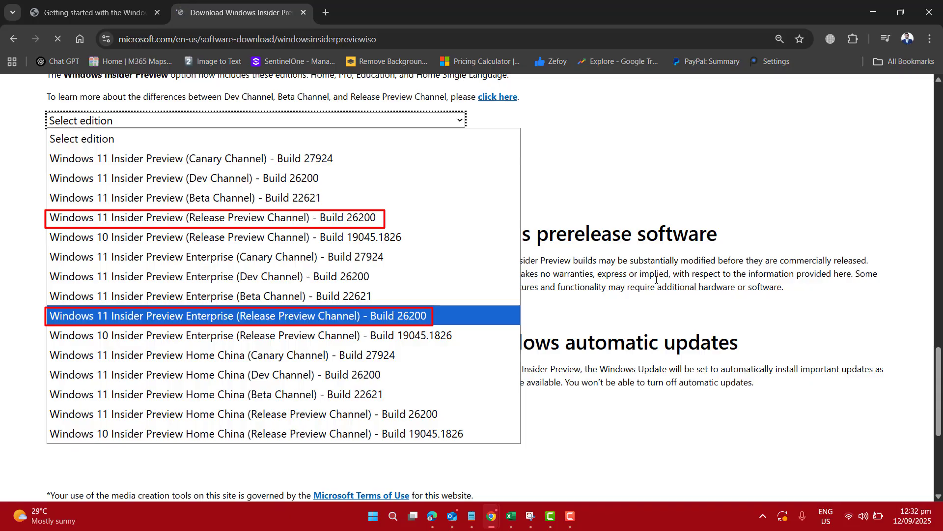
{"action": "mouse_move", "coordinate": [590, 453]}
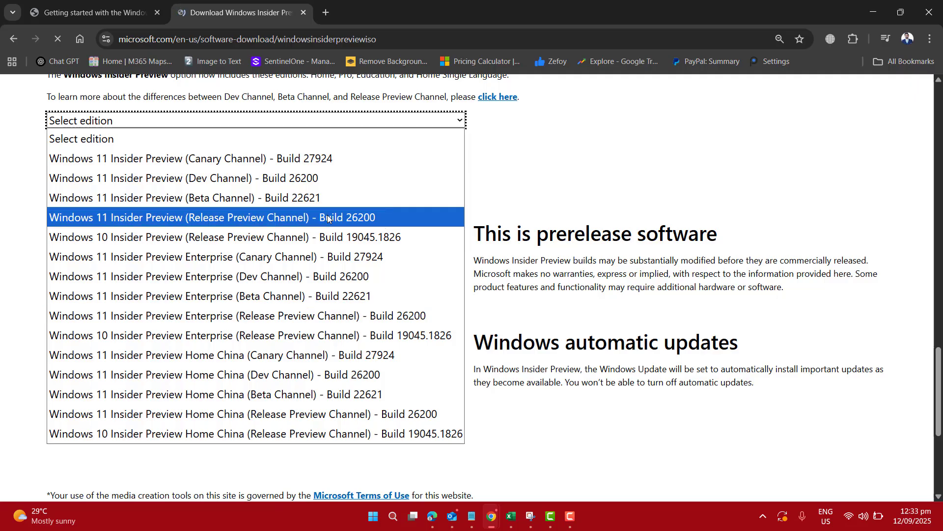
{"action": "left_click", "coordinate": [212, 218]}
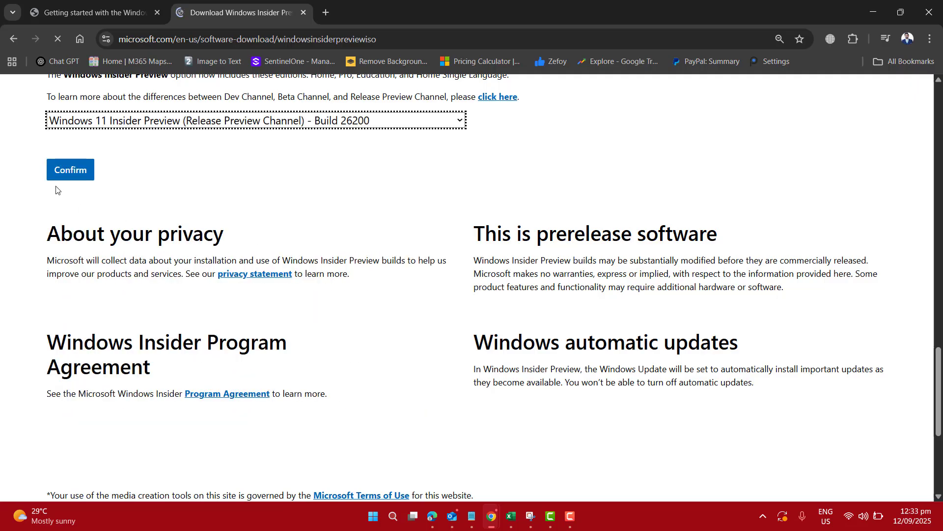
{"action": "left_click", "coordinate": [69, 169]}
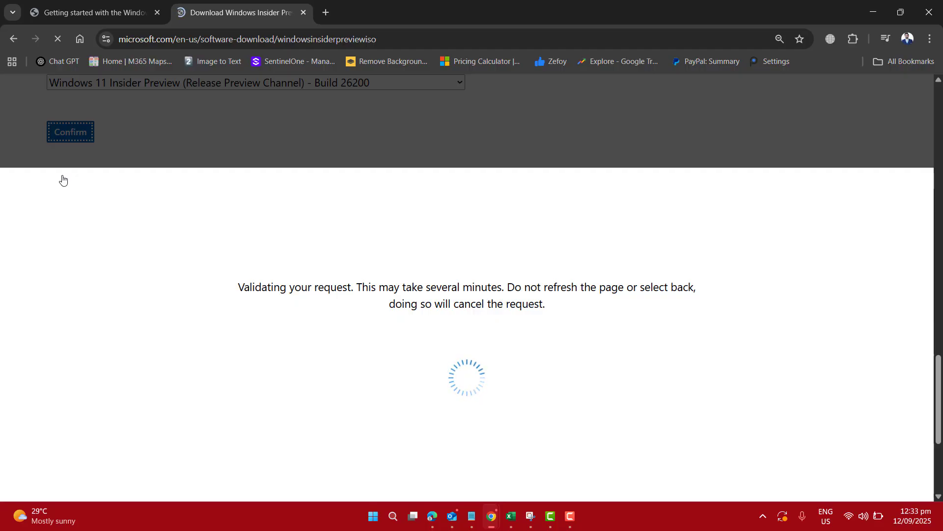
Select and confirm English (United States) as the product language
{"action": "left_click", "coordinate": [105, 268]}
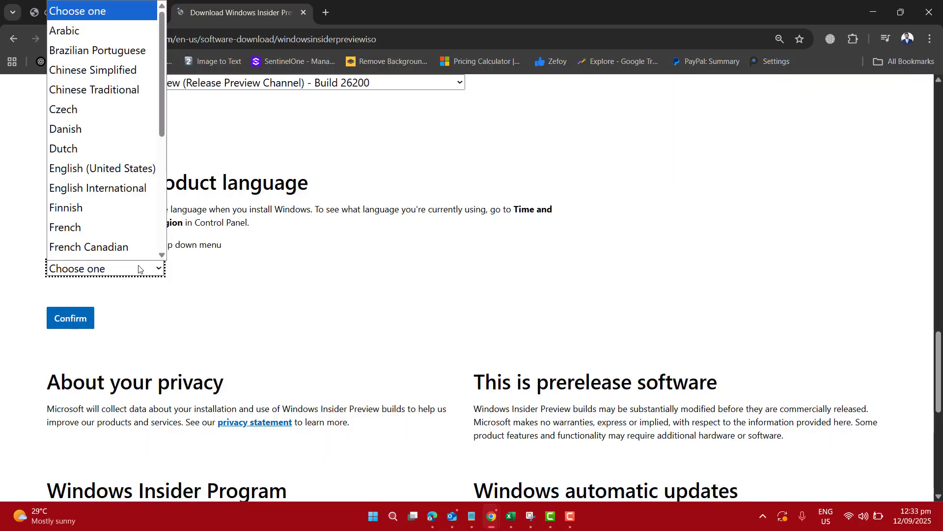
{"action": "left_click", "coordinate": [102, 169]}
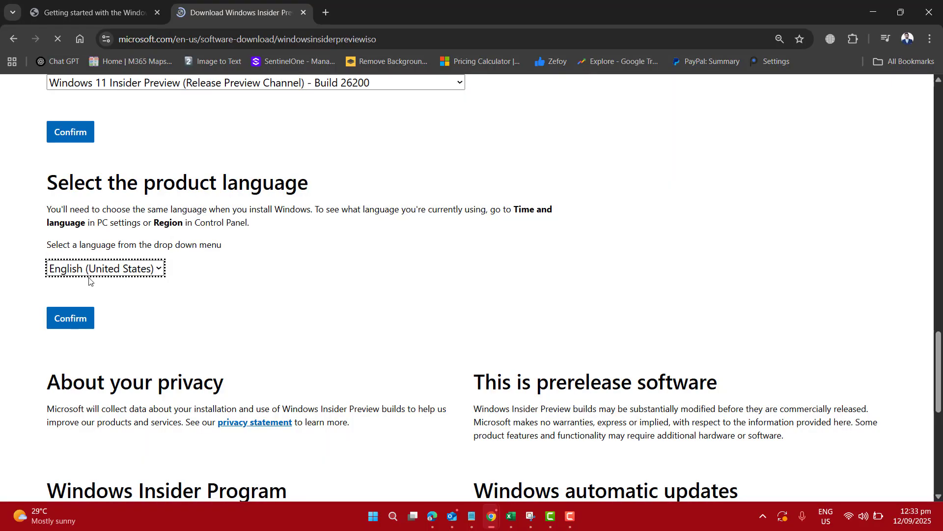
{"action": "left_click", "coordinate": [70, 318]}
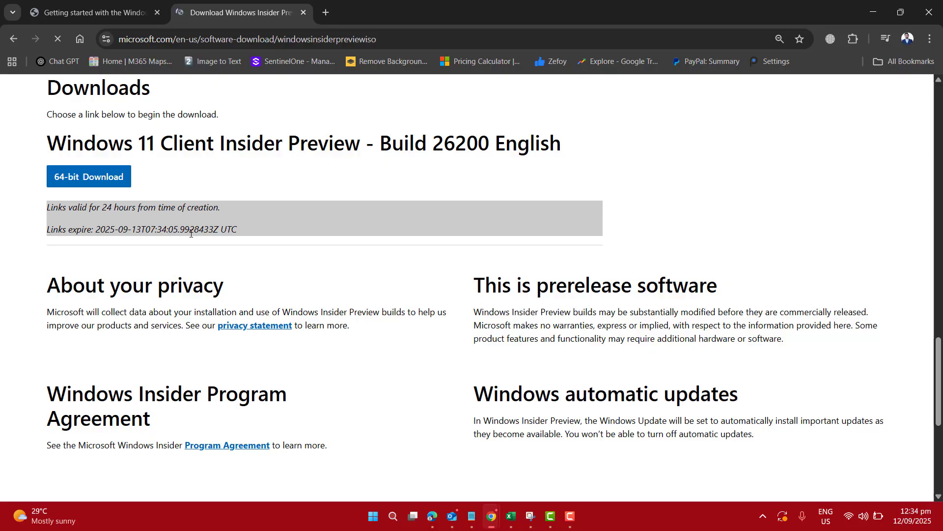
Save the 64-bit Build 26200 ISO into the Desktop's Windows 11 25h2 folder
{"action": "left_click", "coordinate": [89, 176]}
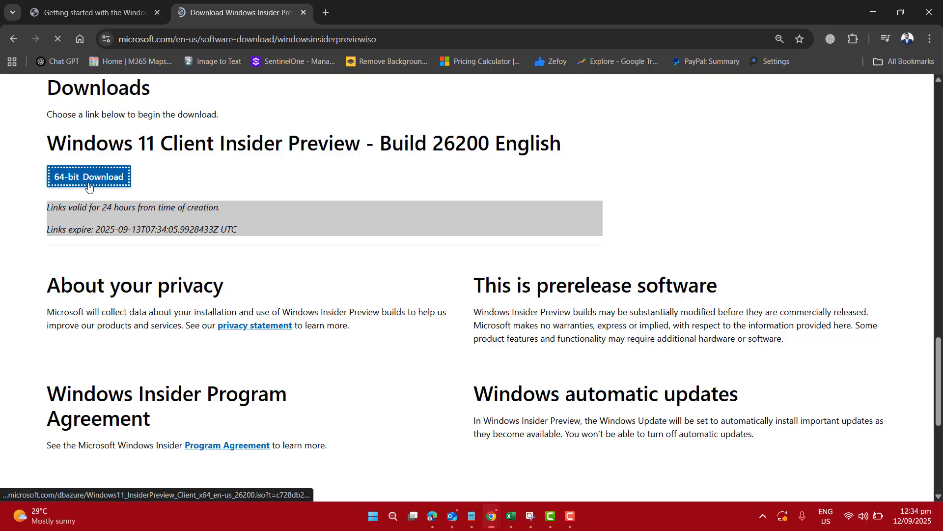
{"action": "left_click", "coordinate": [88, 176]}
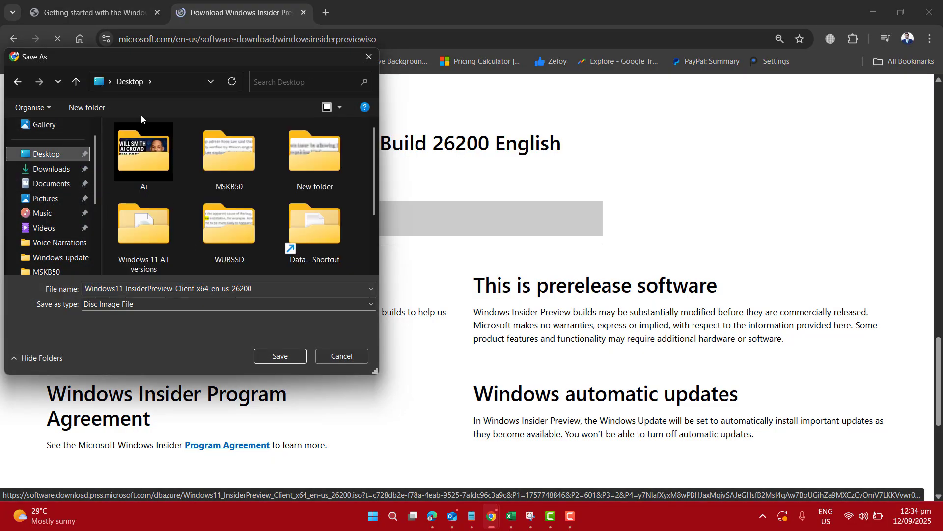
{"action": "left_click", "coordinate": [228, 226]}
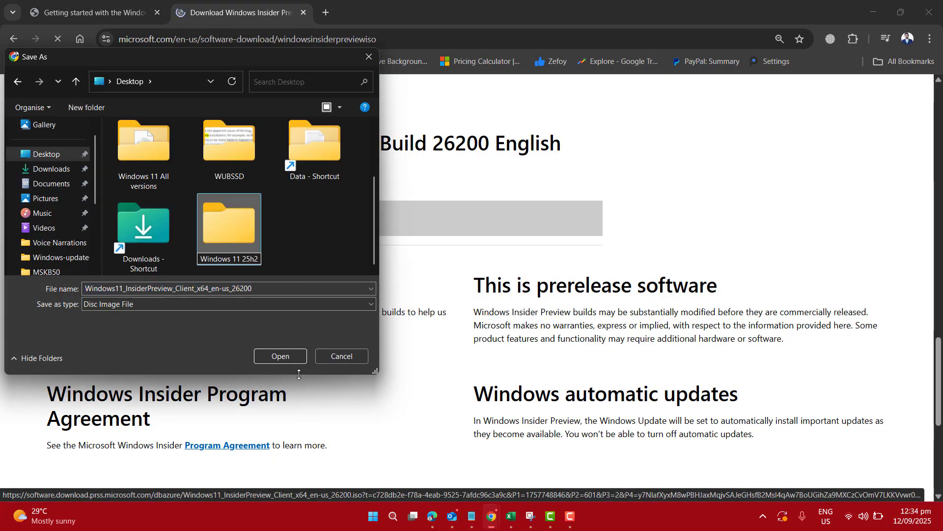
{"action": "left_click", "coordinate": [279, 356]}
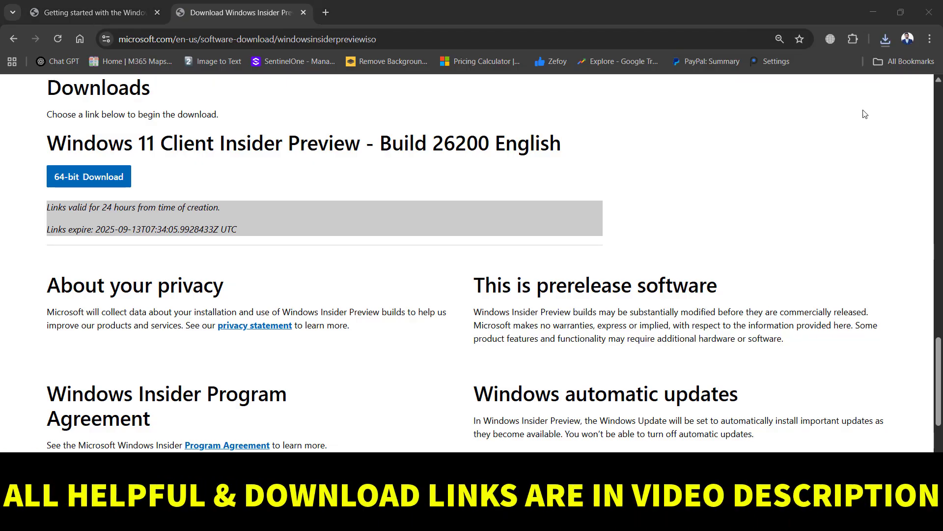
{"action": "left_click", "coordinate": [885, 38]}
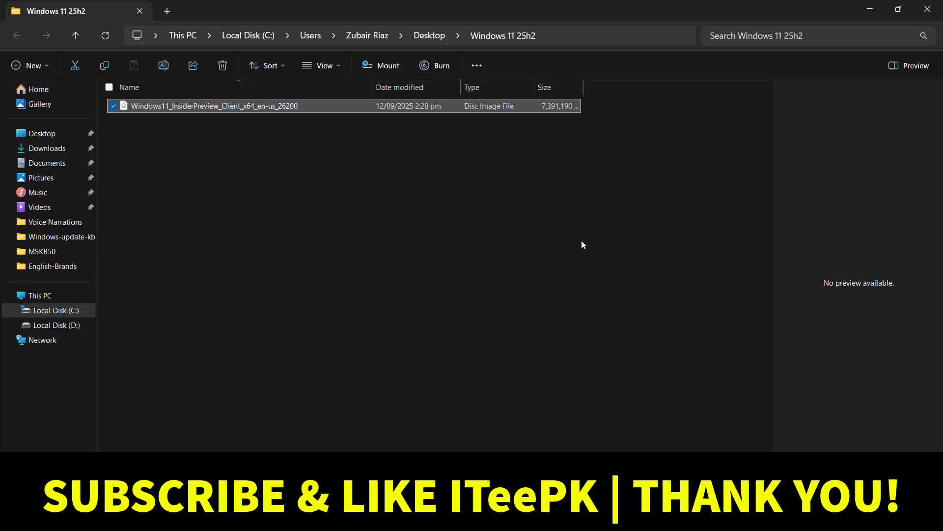
{"action": "mouse_move", "coordinate": [561, 459]}
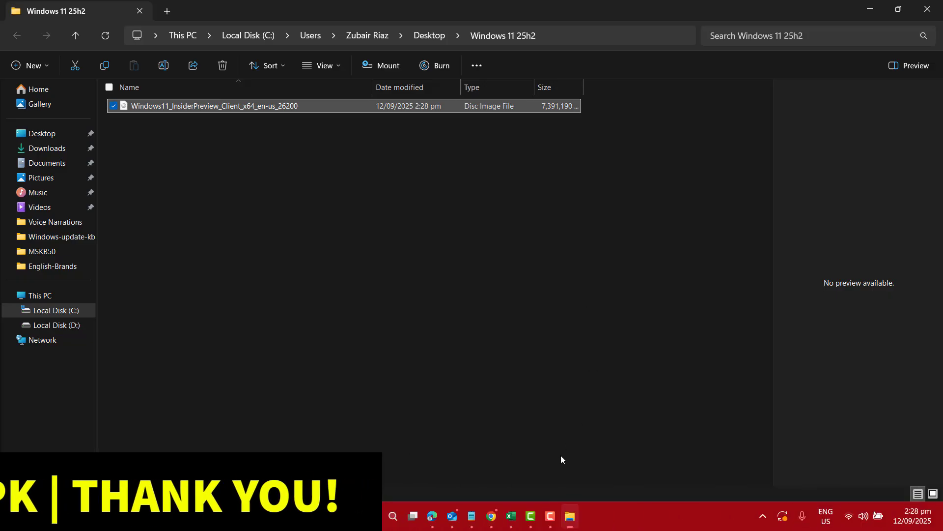